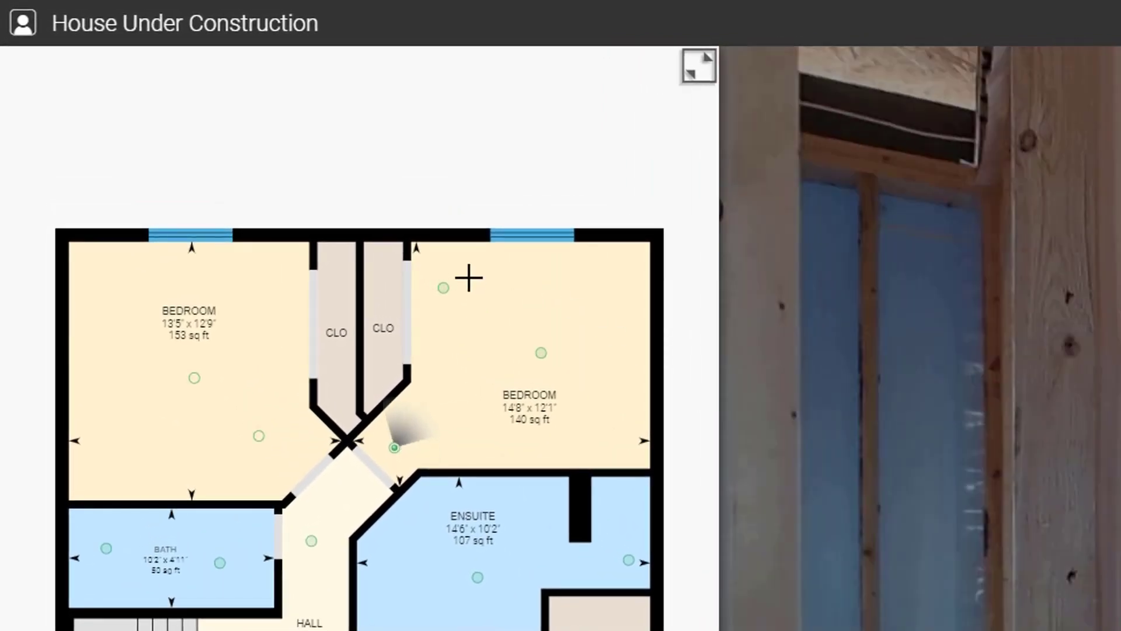
Clear the prior measurements and switch to between-panoramas mode at the window's lower-left corner
drag(470, 279, 620, 278)
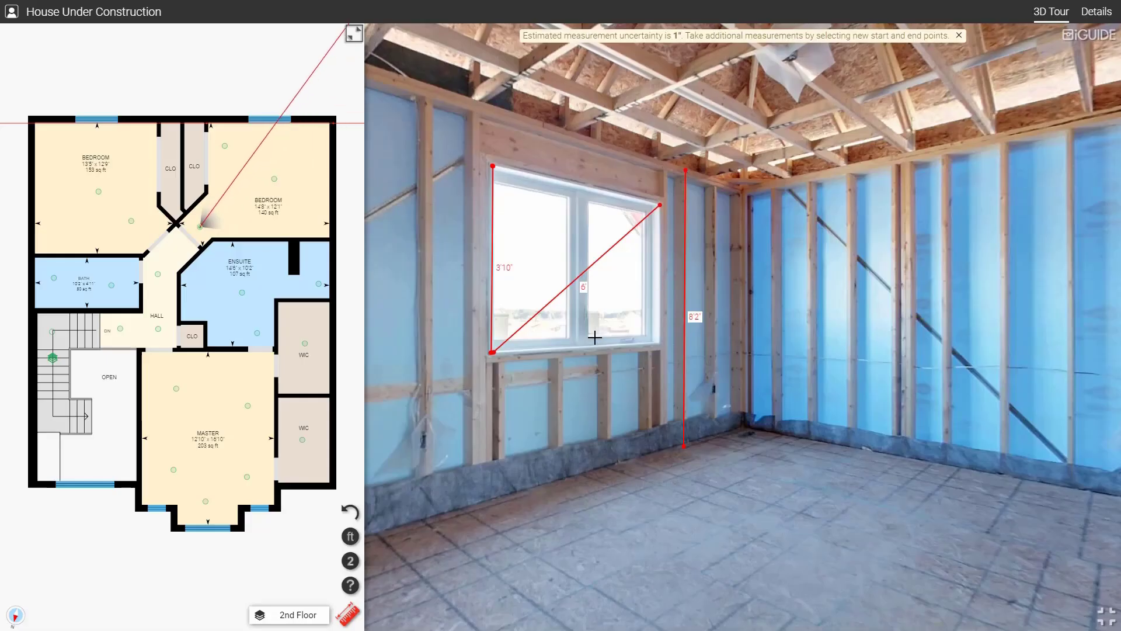
click(595, 337)
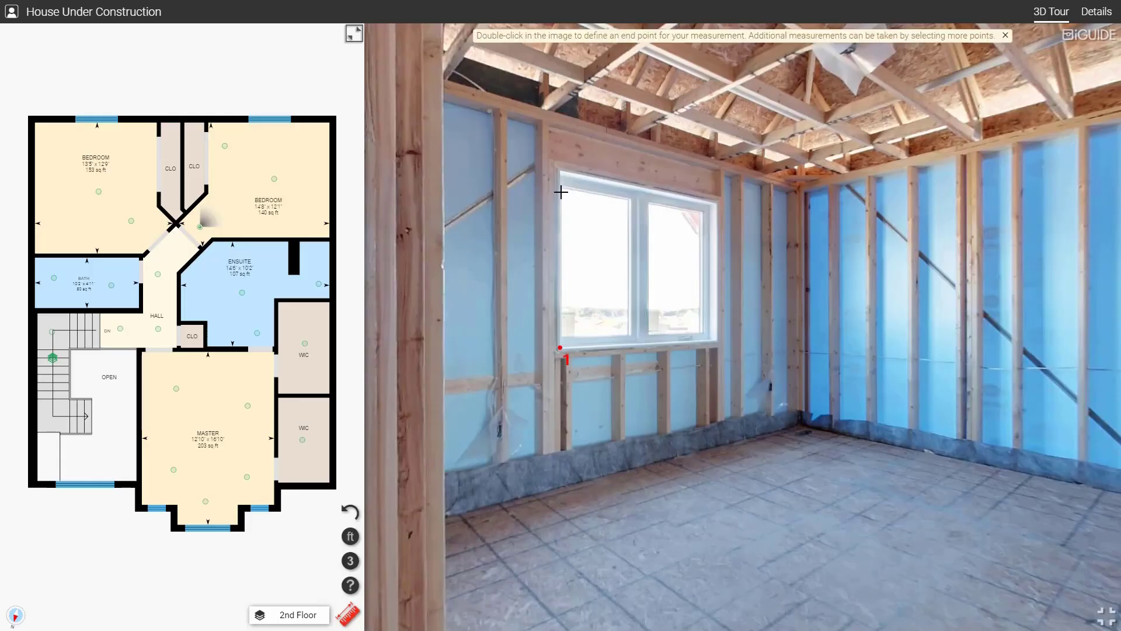
Mark the window's upper-left corner, then re-mark its lower-left corner from a closer panorama
double_click(559, 172)
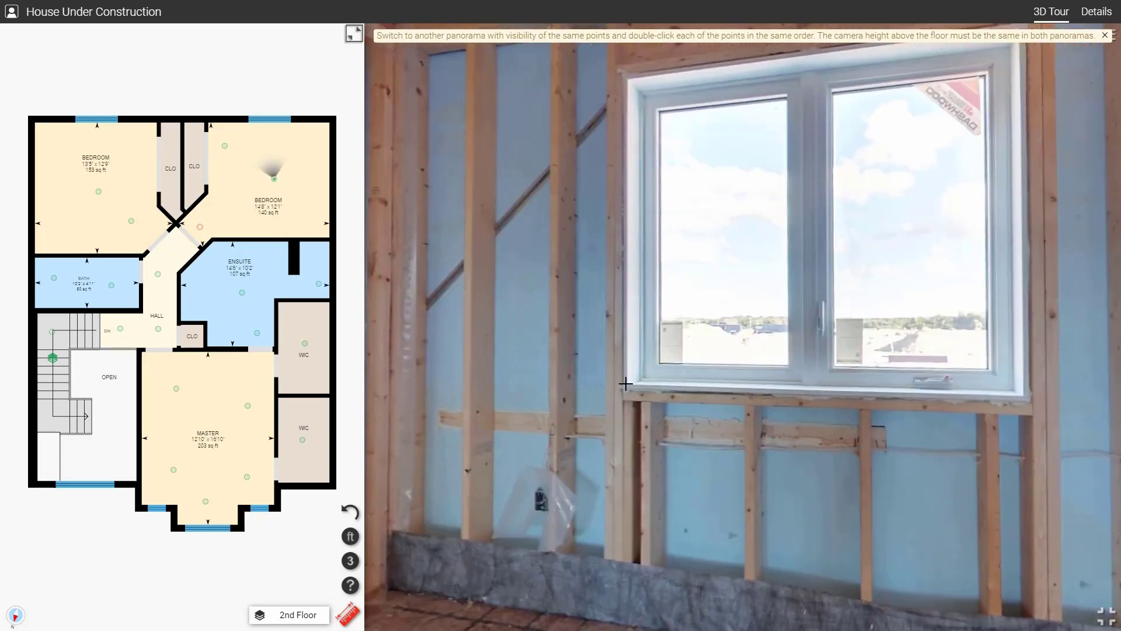
double_click(626, 384)
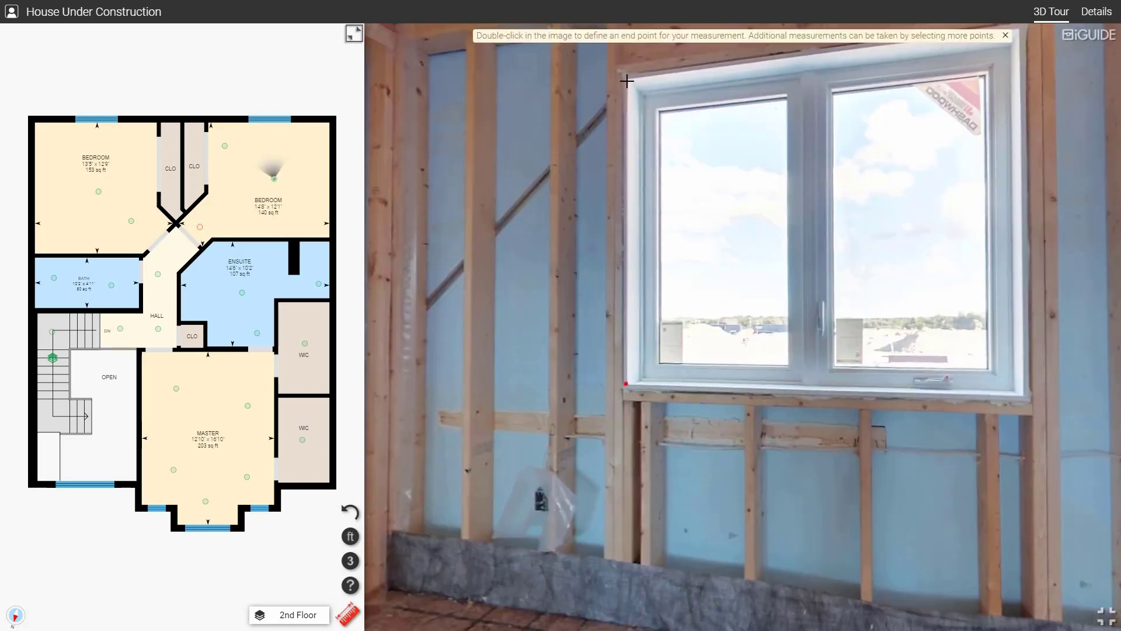